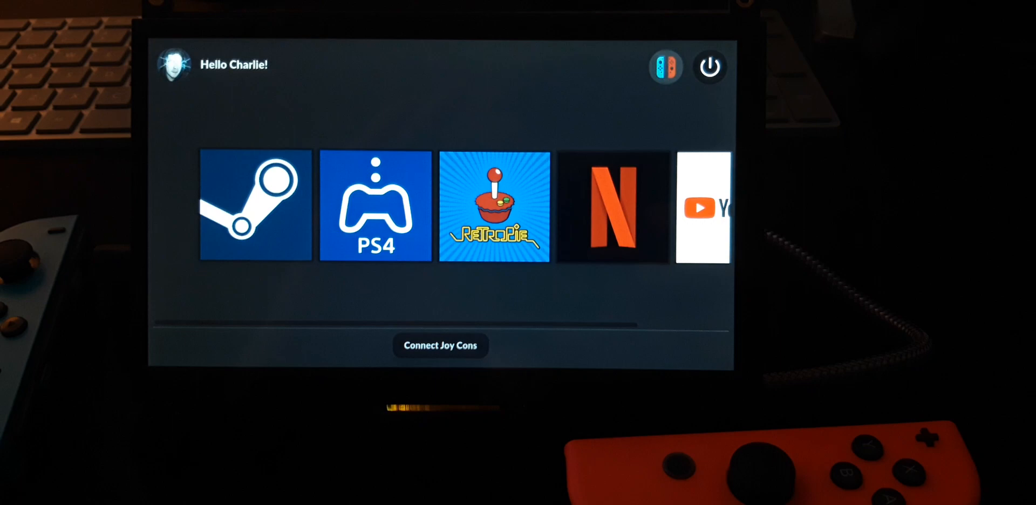
Pair the Joy-Cons via the launcher's Connect Joy Cons tile
{"action": "left_click", "coordinate": [440, 346]}
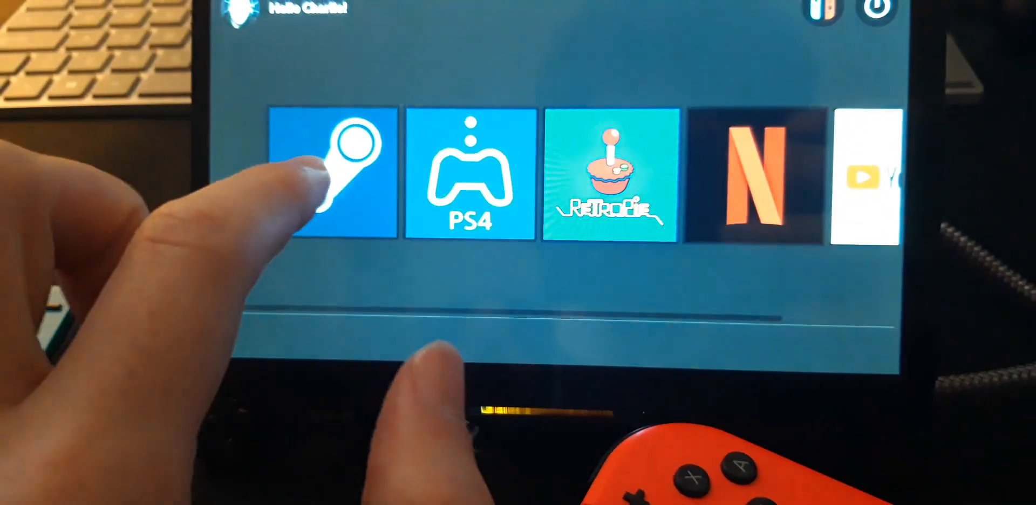
Launch Steam from the launcher and browse the Big Picture game library
{"action": "left_click", "coordinate": [333, 173]}
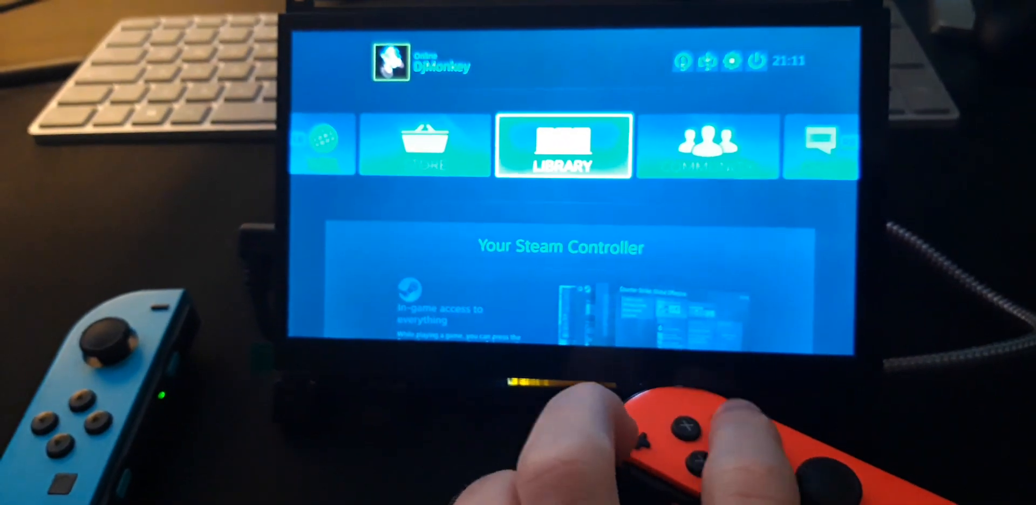
{"action": "left_click", "coordinate": [560, 146]}
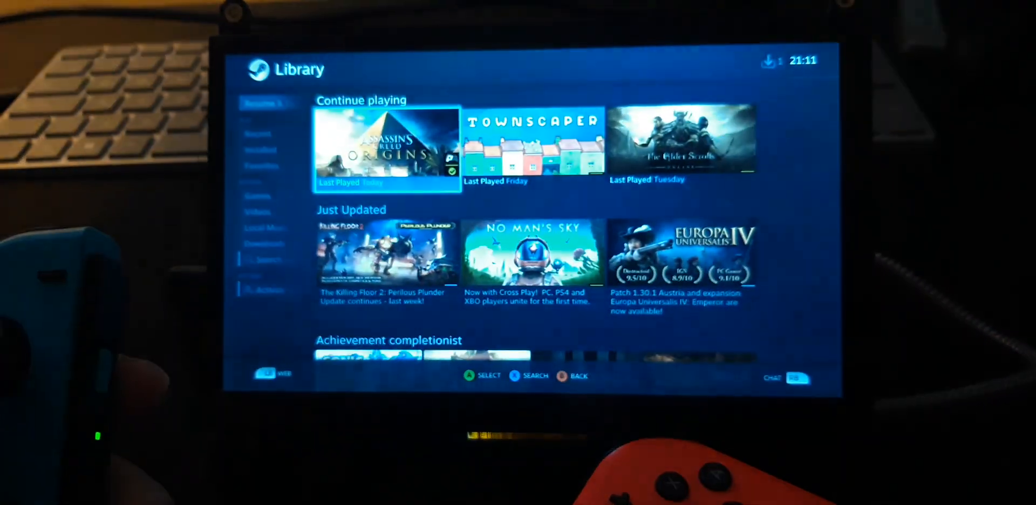
{"action": "scroll", "scroll_direction": "down", "scroll_amount": 3}
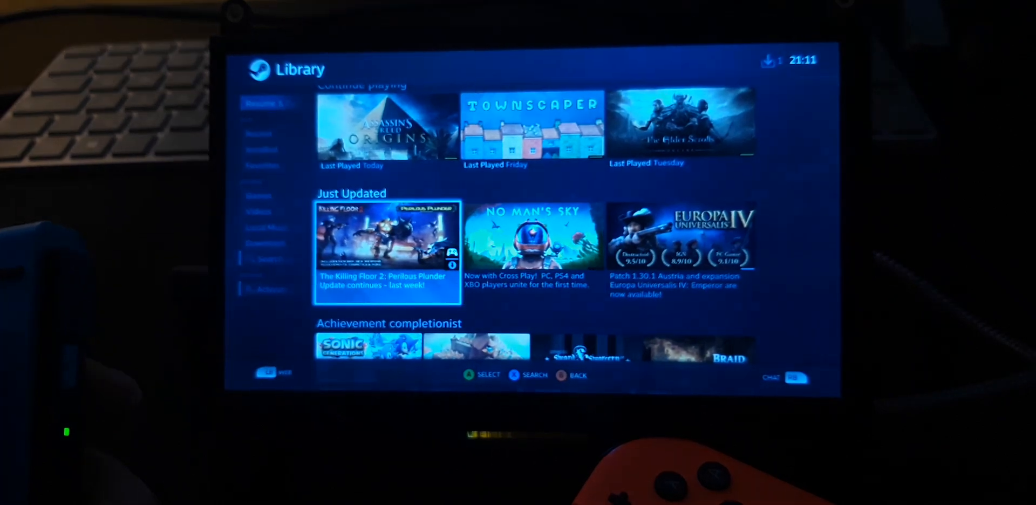